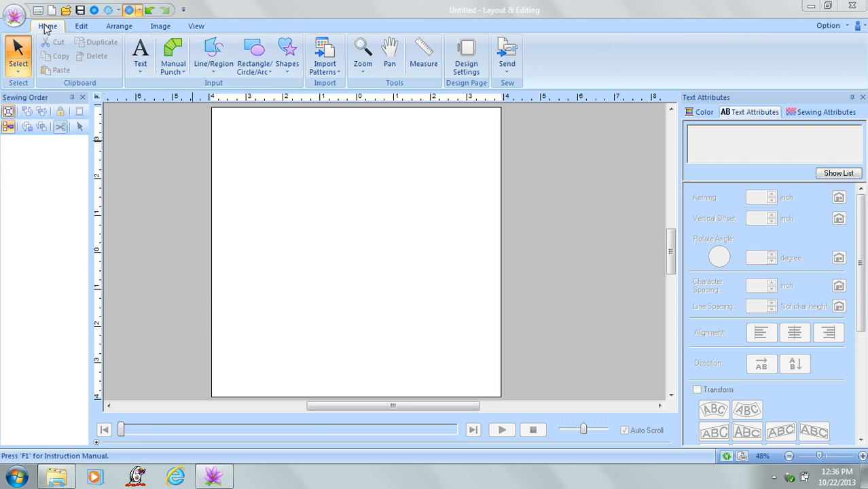
Activate the ordinary Text tool from the Text Tools choices on the Home ribbon.
{"action": "left_click", "coordinate": [140, 51]}
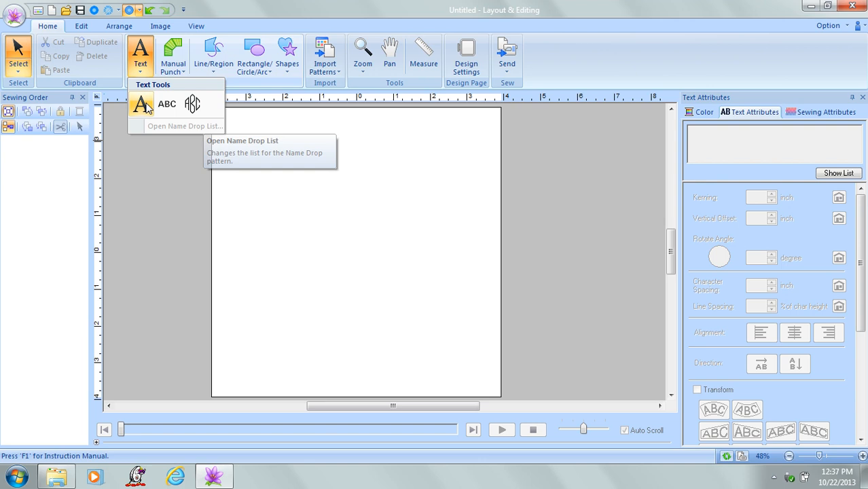
{"action": "mouse_move", "coordinate": [141, 103]}
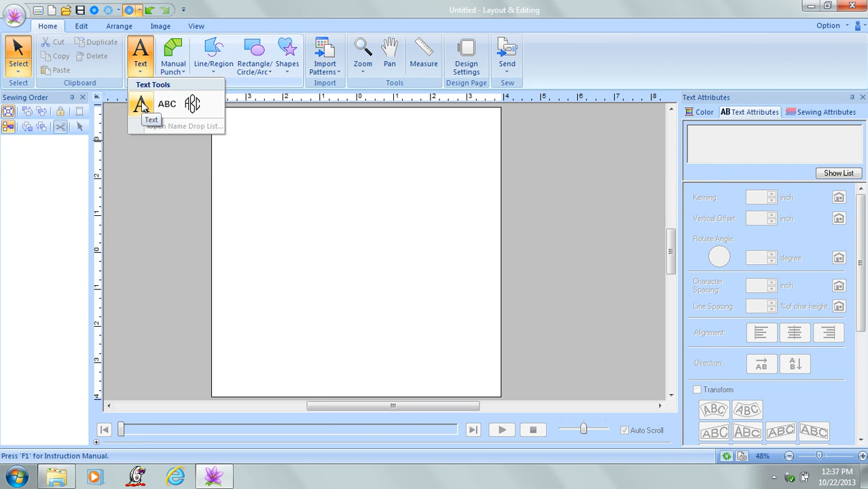
{"action": "left_click", "coordinate": [141, 103]}
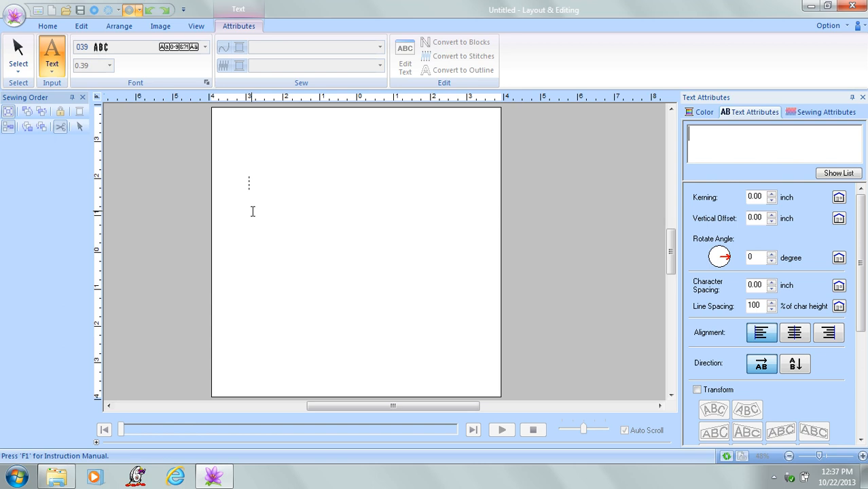
Enter the lettering 'Text 123 !' as an embroidery text object near the top left.
{"action": "type", "text": "Text"}
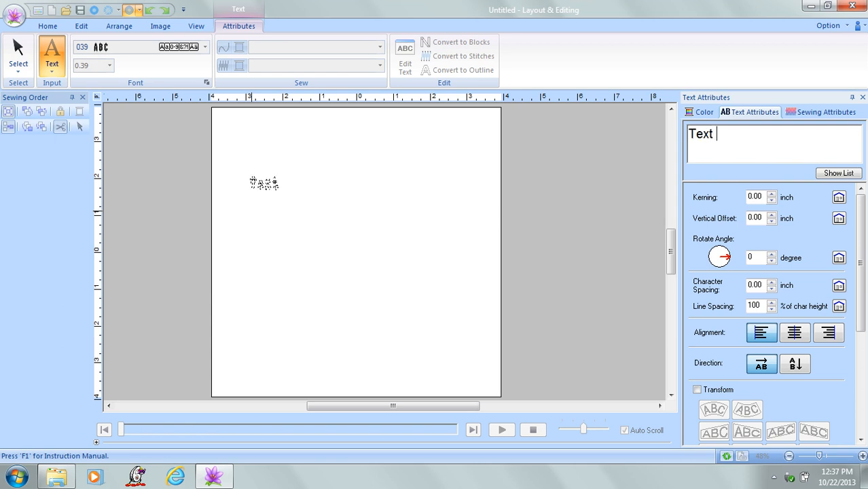
{"action": "type", "text": "123"}
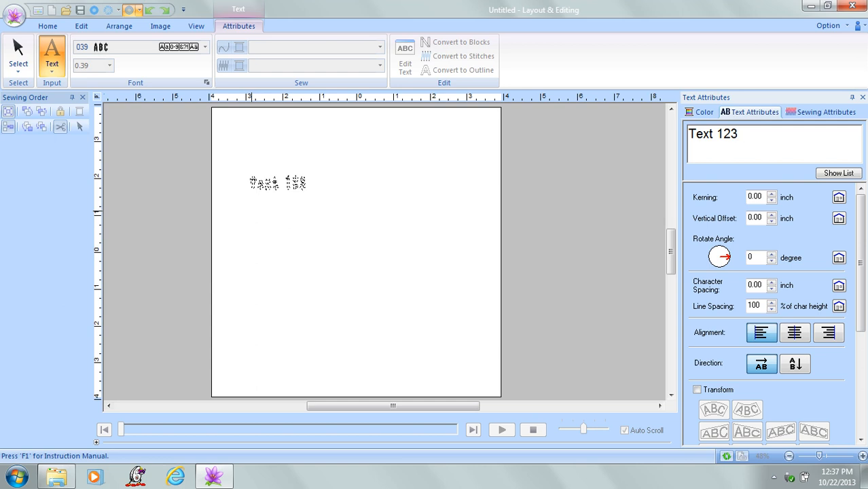
{"action": "type", "text": "!"}
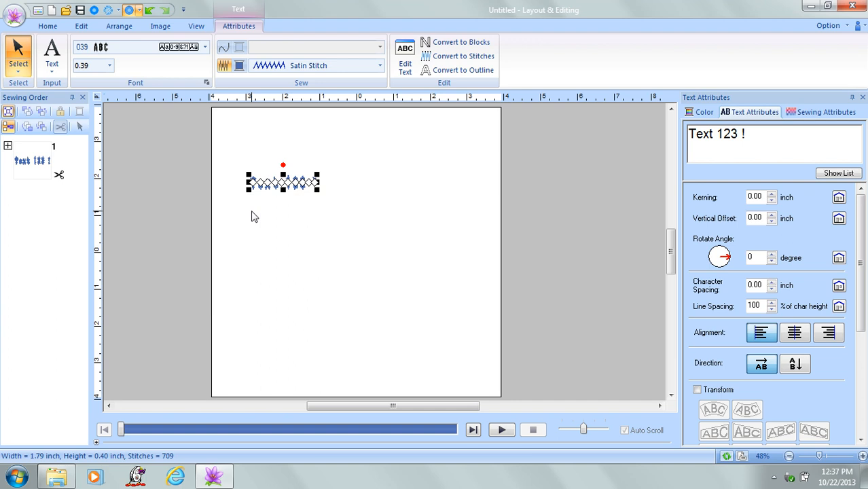
{"action": "mouse_move", "coordinate": [256, 201]}
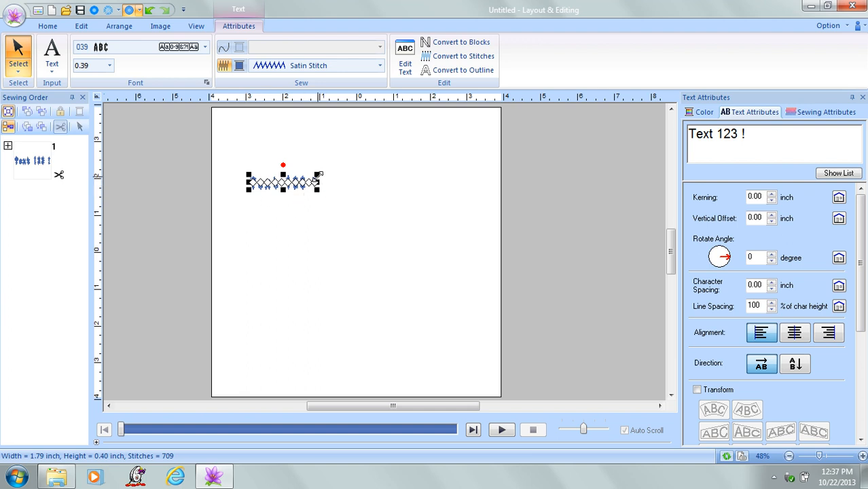
{"action": "mouse_move", "coordinate": [293, 195]}
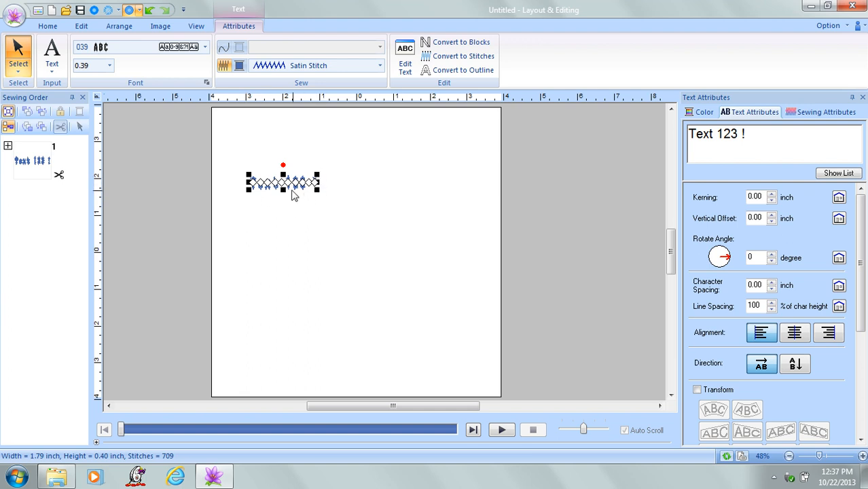
{"action": "mouse_move", "coordinate": [325, 201]}
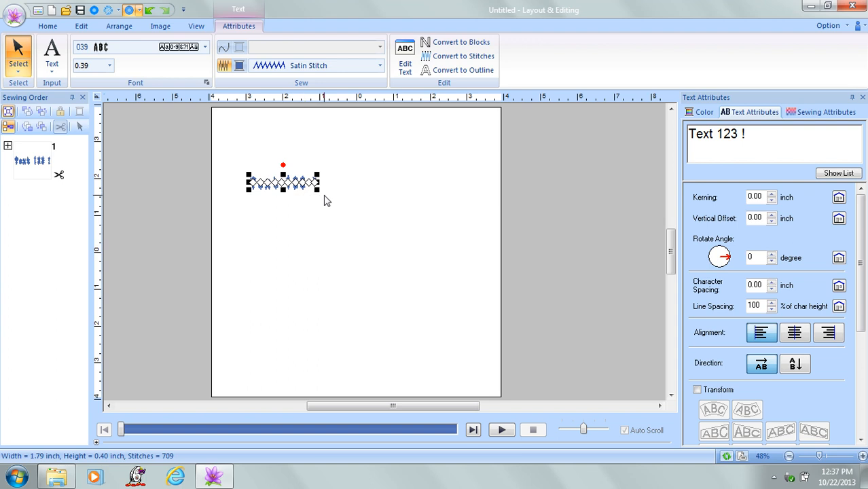
Drag the corner handle to enlarge the lettering to about 5.85 x 1.31 inches.
{"action": "left_click_drag", "start_coordinate": [318, 197], "coordinate": [318, 193]}
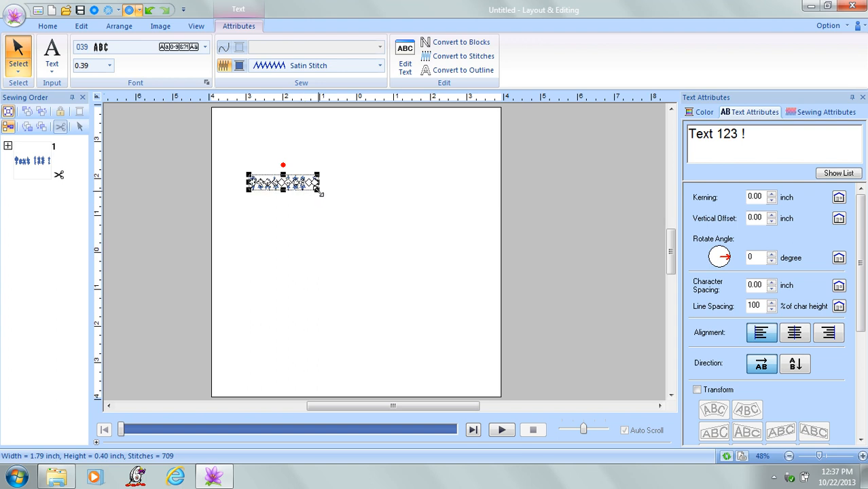
{"action": "left_click_drag", "start_coordinate": [319, 193], "coordinate": [391, 204]}
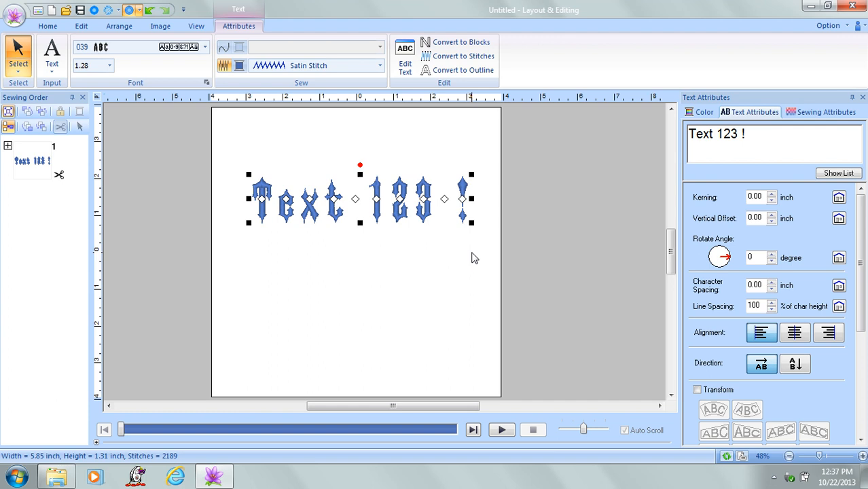
{"action": "mouse_move", "coordinate": [405, 228]}
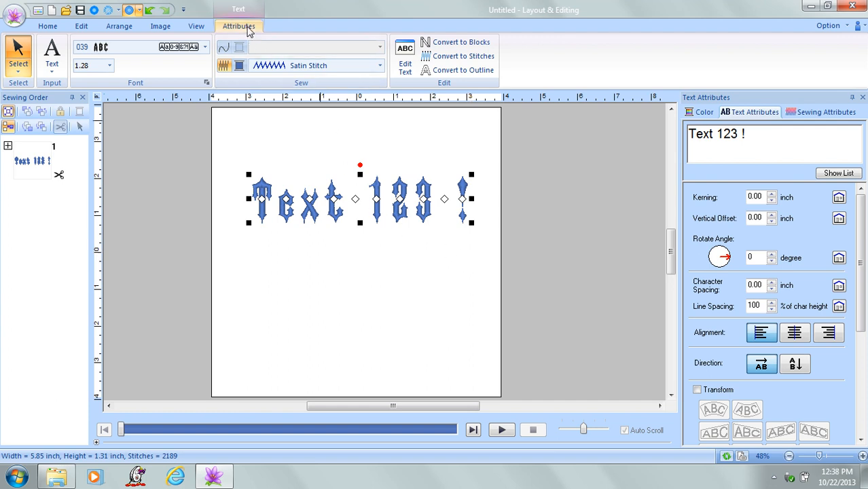
{"action": "mouse_move", "coordinate": [207, 48]}
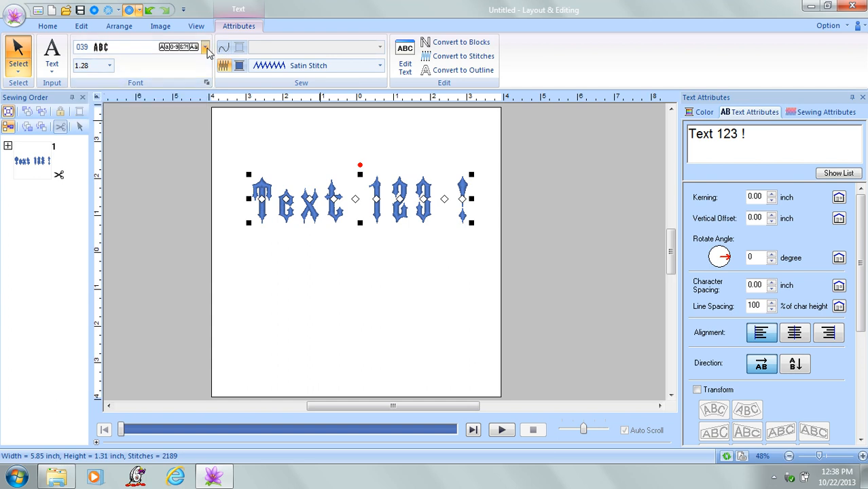
Browse the embroidery font list and apply bold serif font 033 to the text.
{"action": "left_click", "coordinate": [206, 47]}
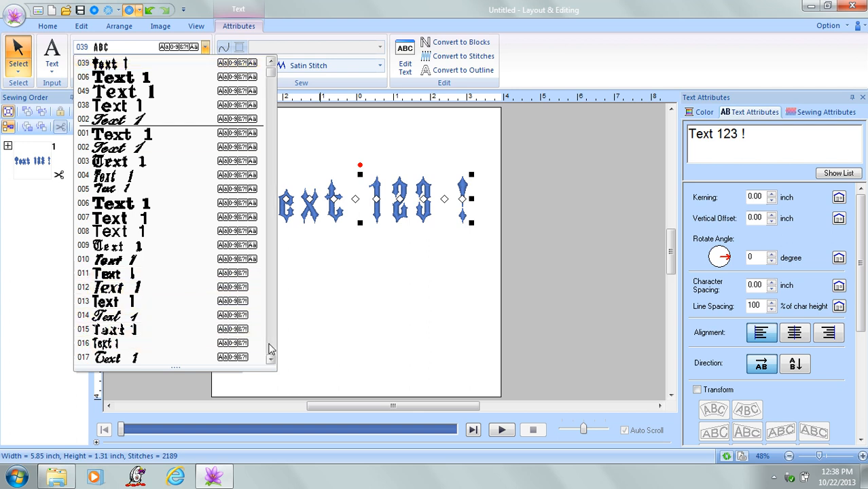
{"action": "scroll", "scroll_direction": "down", "scroll_amount": 3}
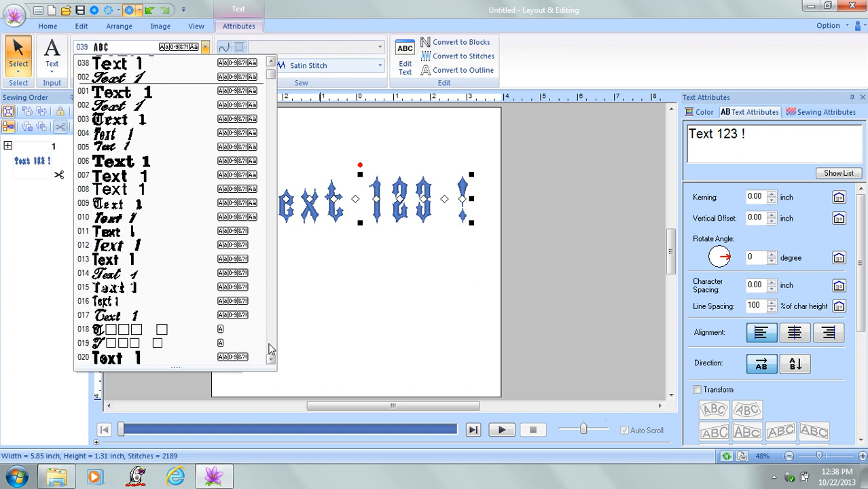
{"action": "left_click", "coordinate": [136, 330]}
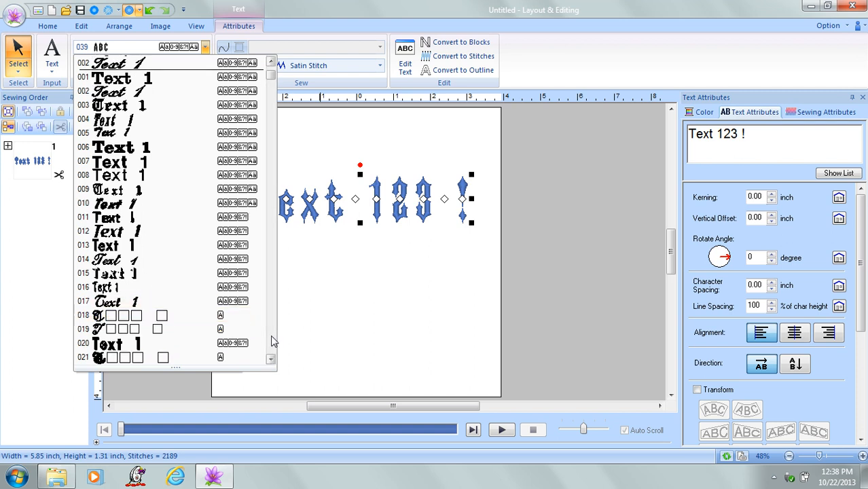
{"action": "scroll", "scroll_direction": "down", "scroll_amount": 3}
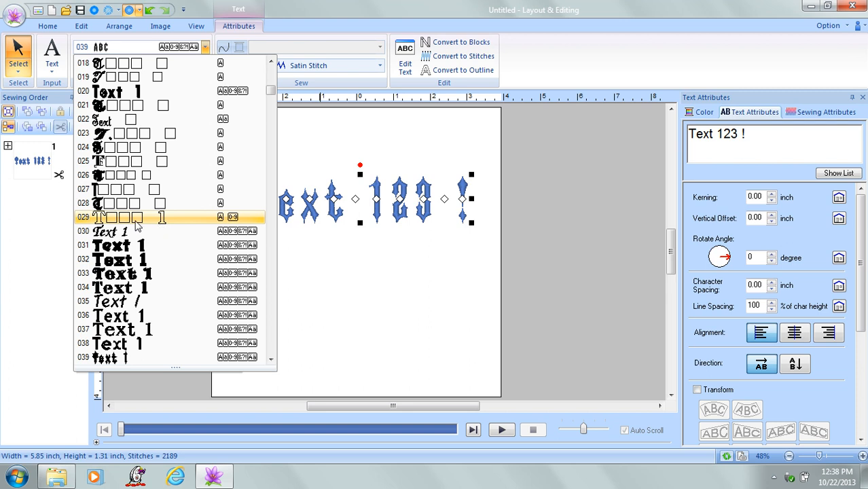
{"action": "left_click", "coordinate": [142, 273]}
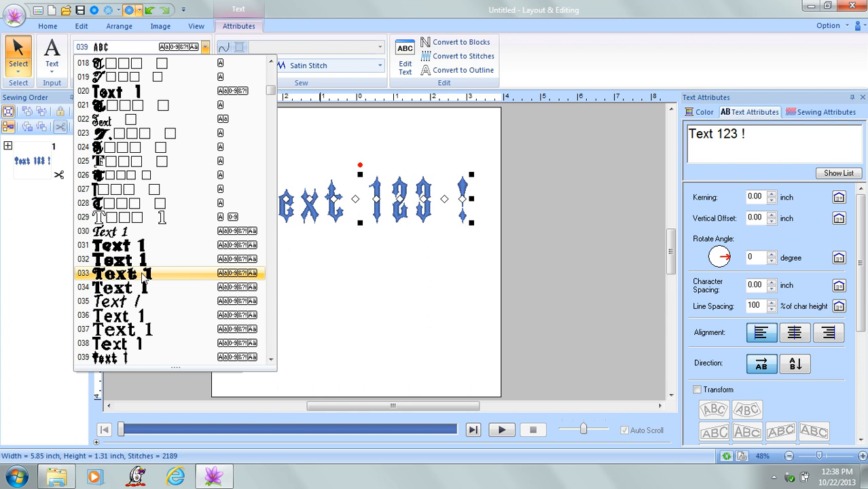
{"action": "left_click", "coordinate": [122, 273]}
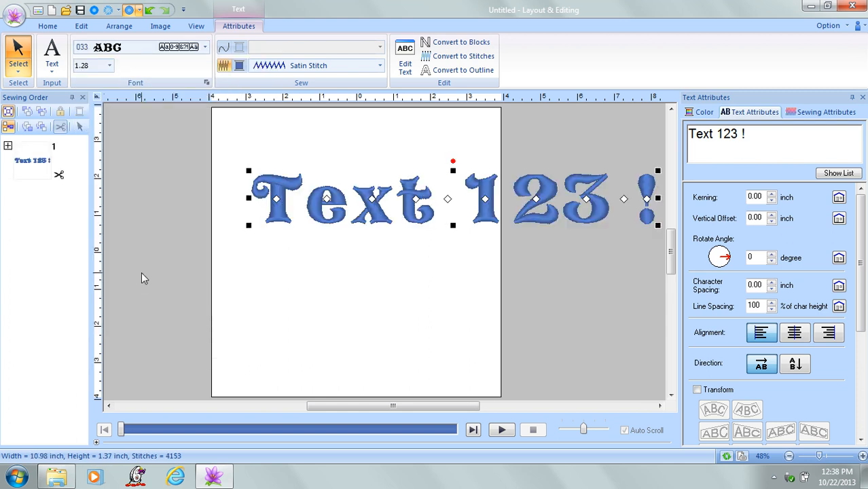
{"action": "mouse_move", "coordinate": [181, 264]}
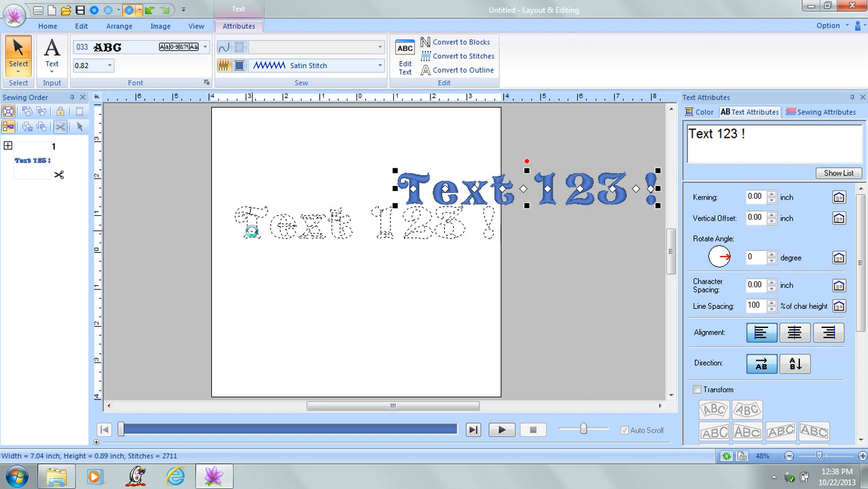
Move the shrunken font-033 lettering to the centre of the page.
{"action": "left_click_drag", "start_coordinate": [526, 187], "coordinate": [364, 222]}
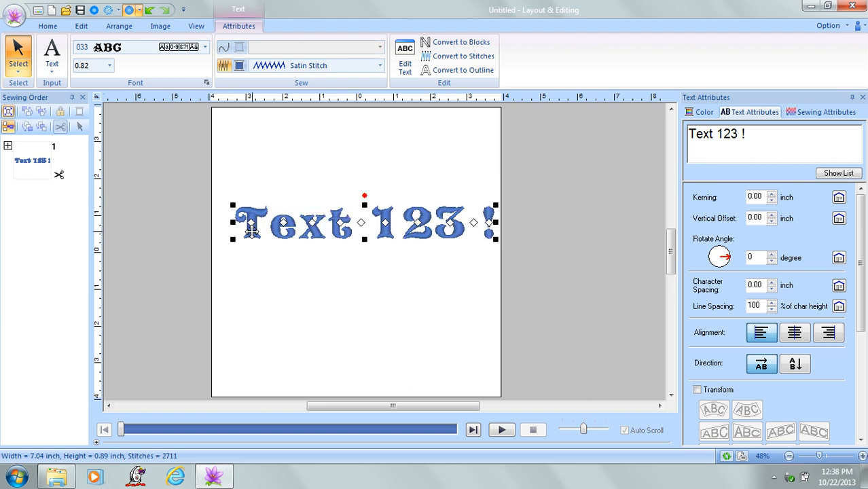
{"action": "mouse_move", "coordinate": [239, 134]}
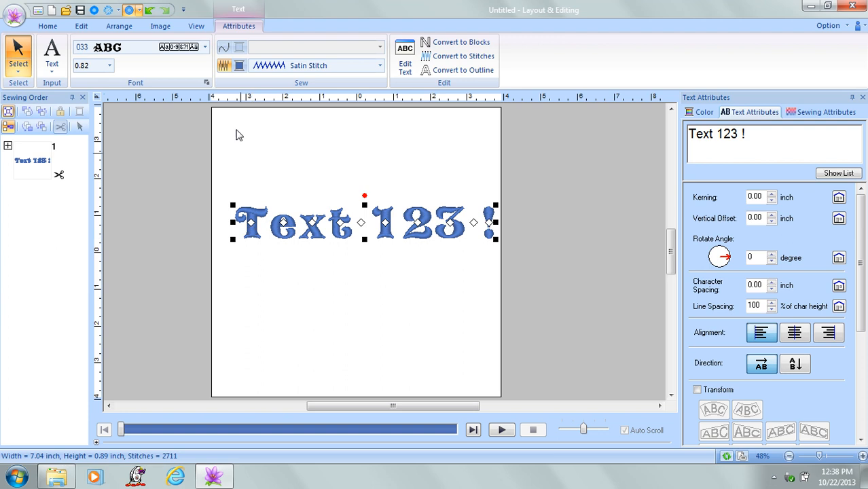
{"action": "mouse_move", "coordinate": [228, 114]}
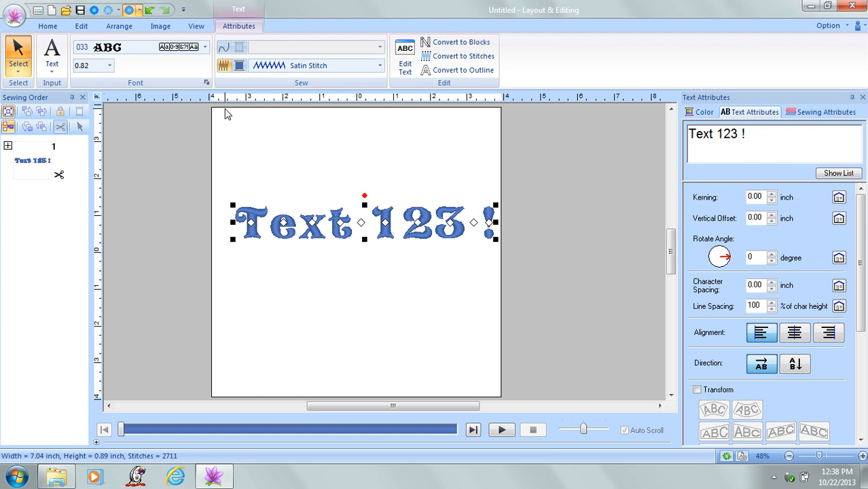
{"action": "mouse_move", "coordinate": [225, 212]}
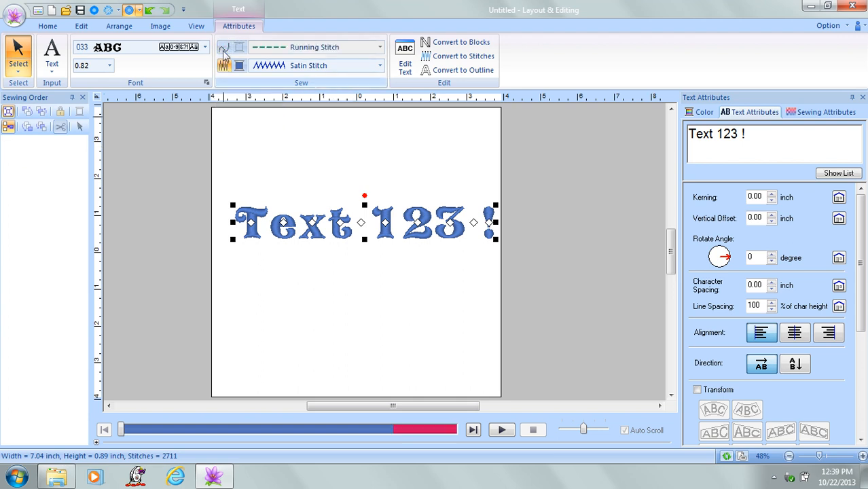
Add a red running-stitch outline, fill the letters with Fill Stitch, and stretch the text to about 2.11 inches tall.
{"action": "left_click", "coordinate": [225, 51]}
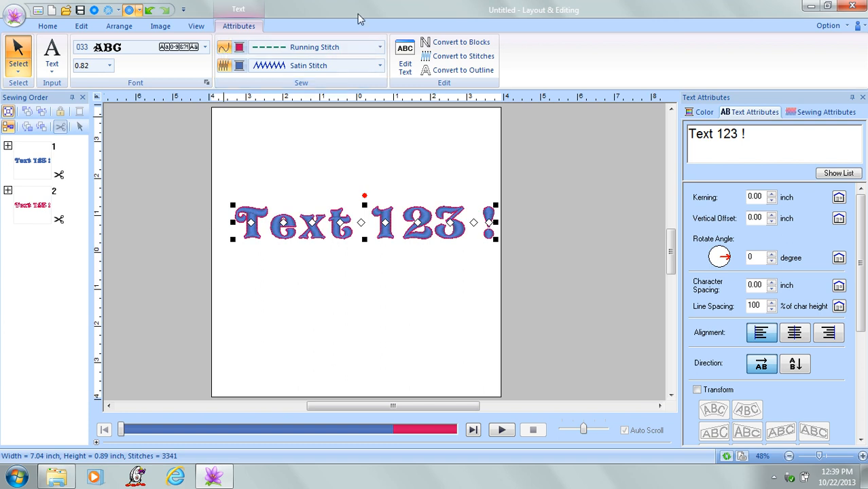
{"action": "left_click", "coordinate": [380, 65]}
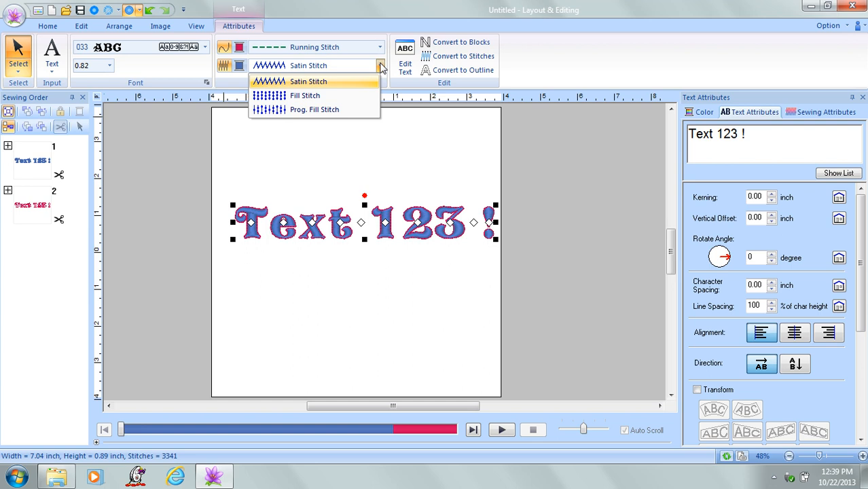
{"action": "left_click", "coordinate": [304, 95]}
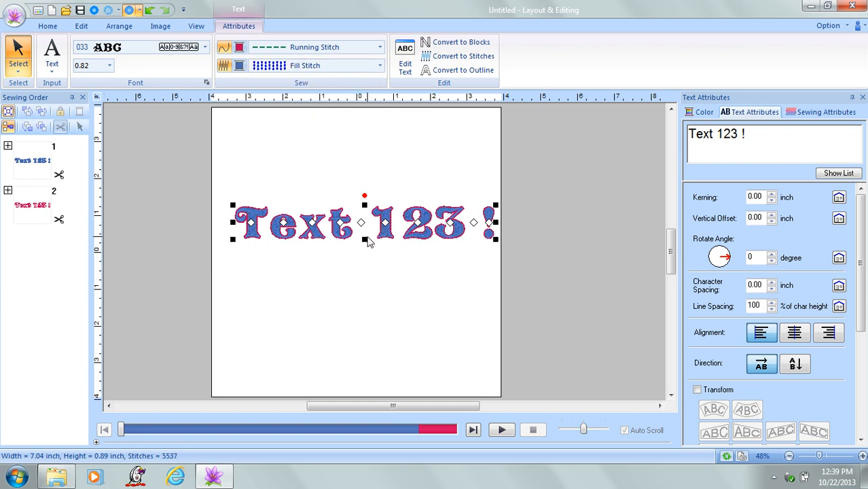
{"action": "left_click_drag", "start_coordinate": [364, 239], "coordinate": [364, 288]}
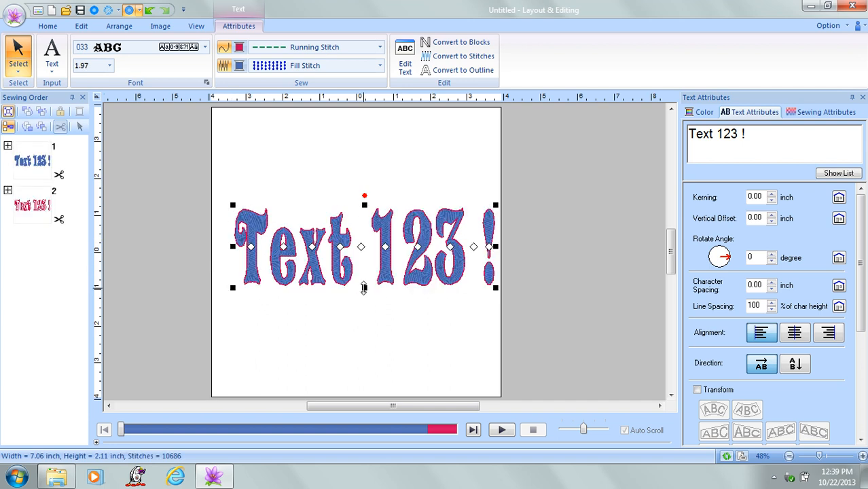
{"action": "mouse_move", "coordinate": [242, 142]}
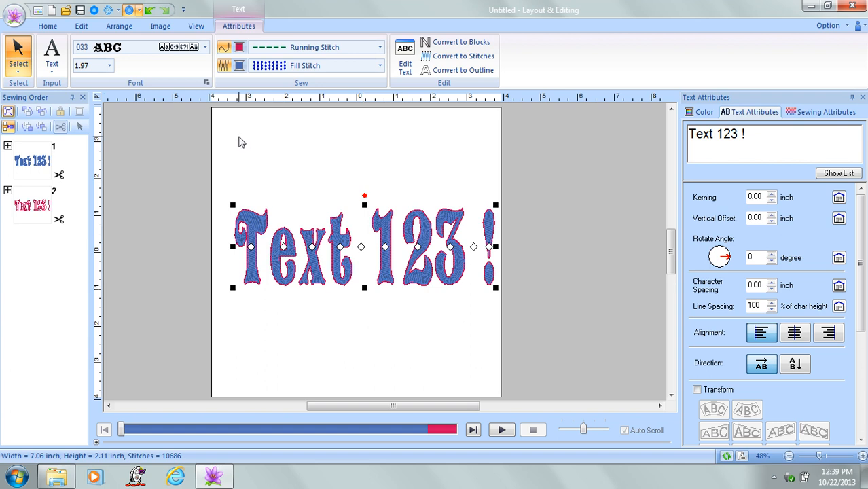
{"action": "mouse_move", "coordinate": [228, 76]}
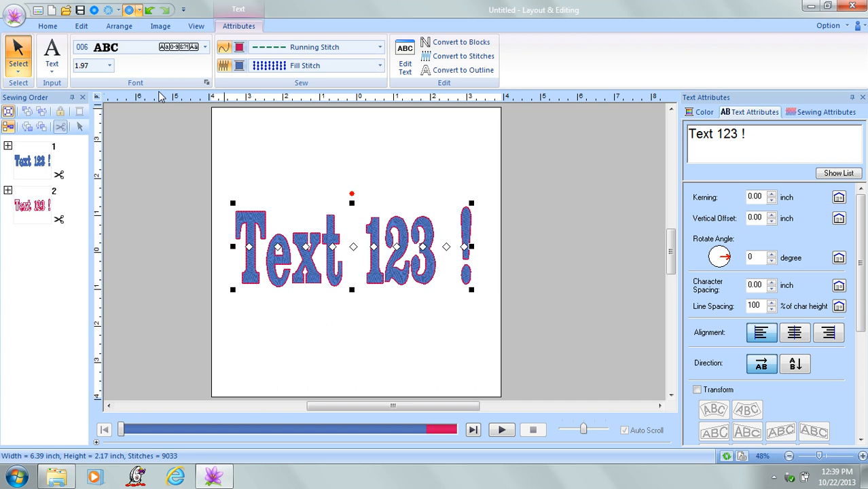
{"action": "mouse_move", "coordinate": [170, 87]}
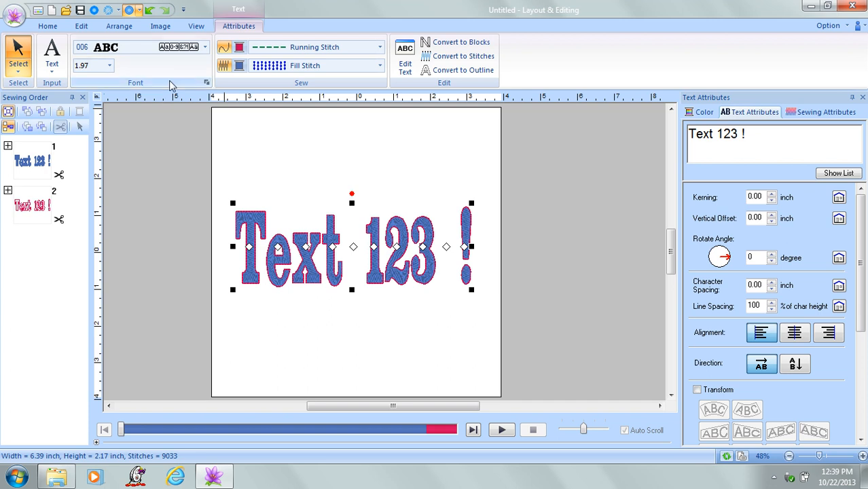
Bring up the thread colour chart for the font-006 lettering's fill region.
{"action": "left_click", "coordinate": [702, 111]}
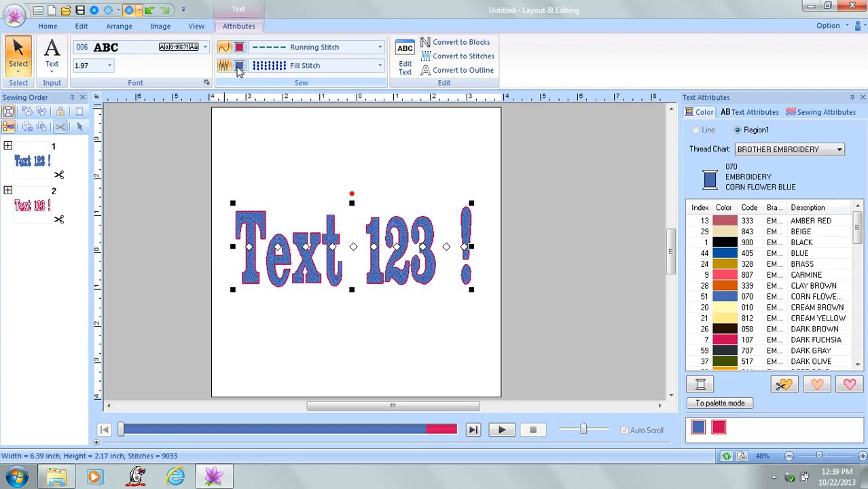